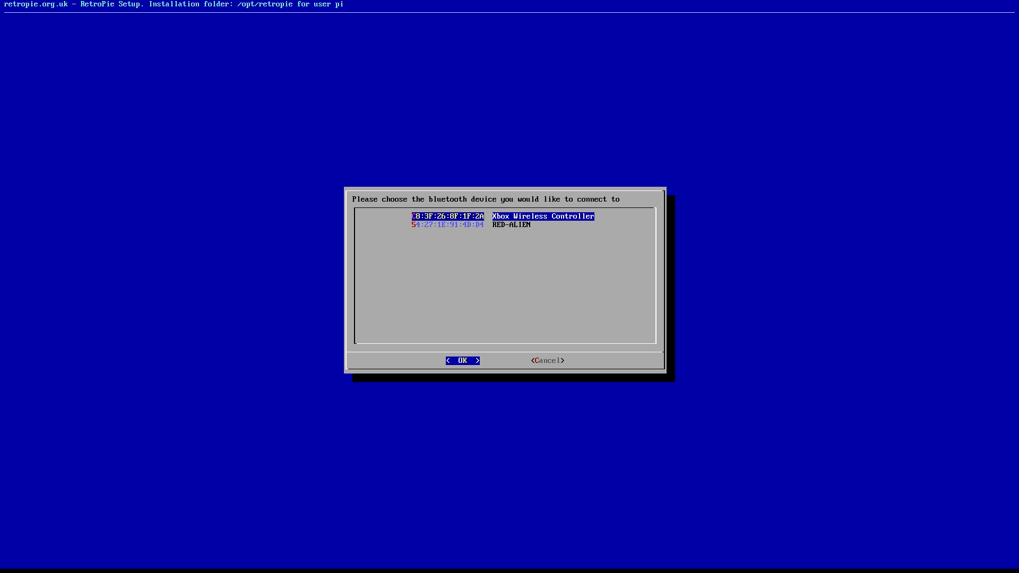
Select Xbox Wireless Controller in the Bluetooth device list
{"action": "left_click", "coordinate": [462, 360]}
{"action": "type", "text": "sudo bash"}
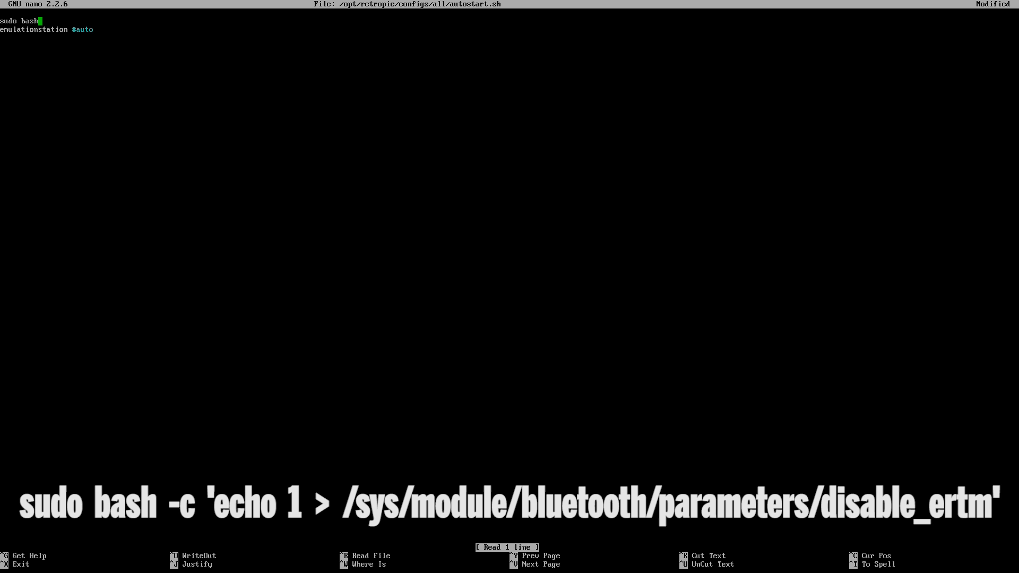
Complete the first line as sudo bash -c 'echo 1 > /sys/module/bluetooth/parameters/disable_ertm'
{"action": "type", "text": "-c '"}
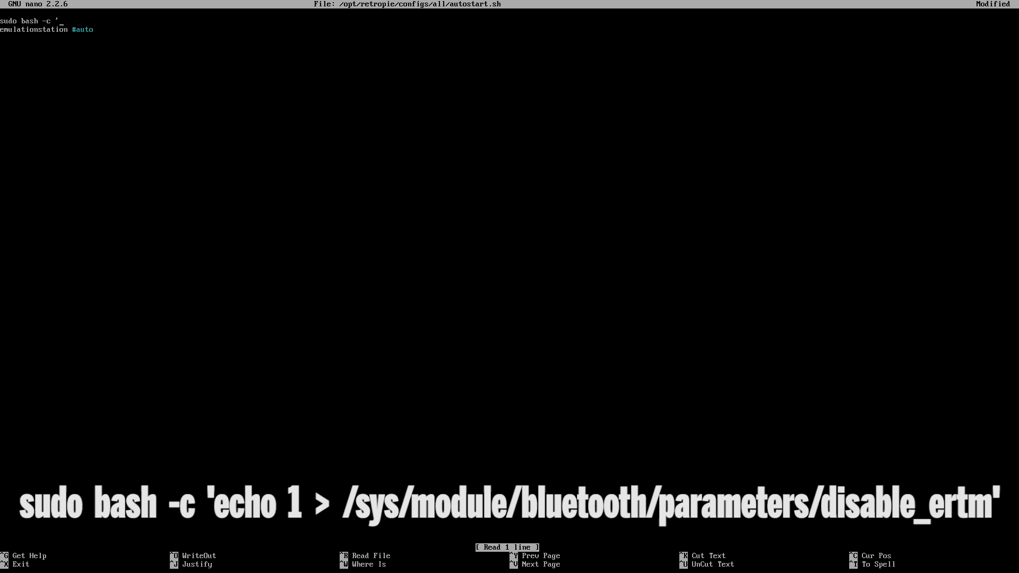
{"action": "type", "text": "echo 1 >"}
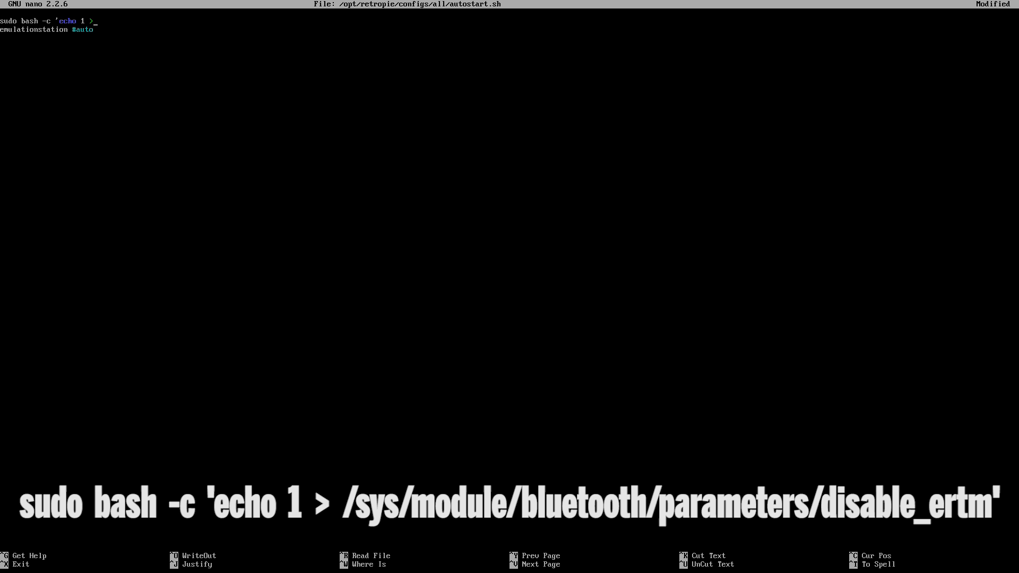
{"action": "type", "text": "/sys"}
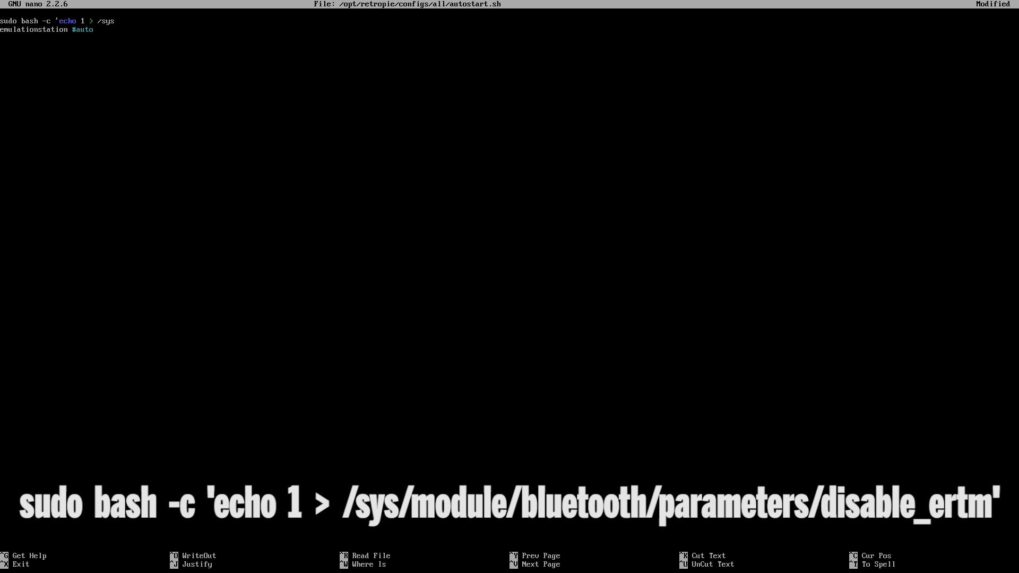
{"action": "type", "text": "/module"}
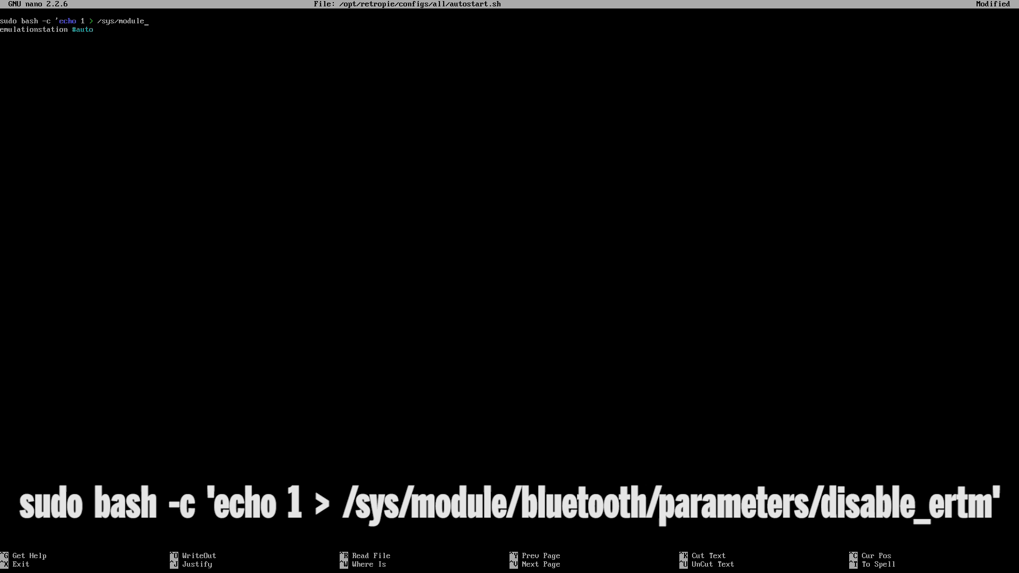
{"action": "type", "text": "bluetooth"}
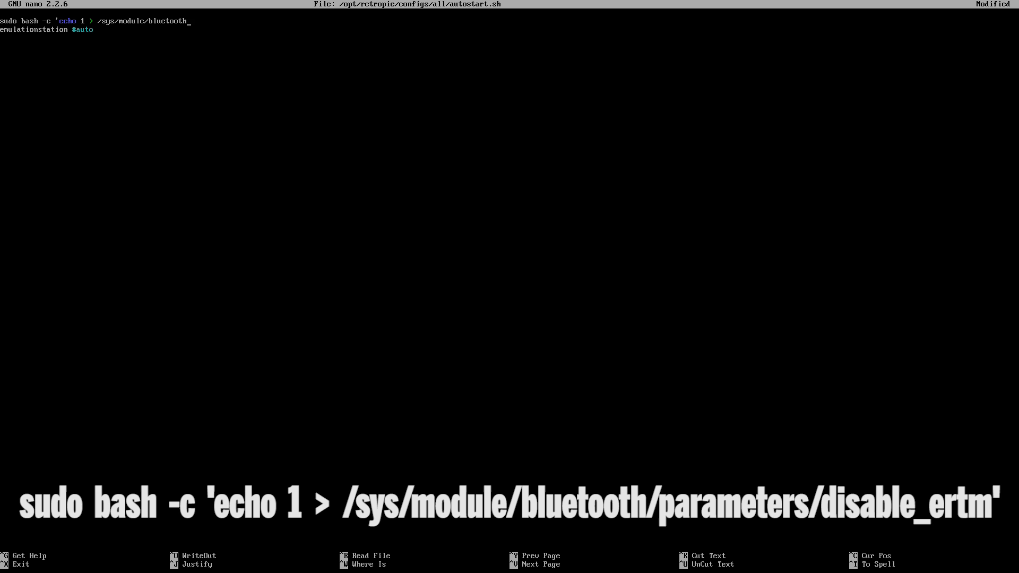
{"action": "type", "text": "/parameters/"}
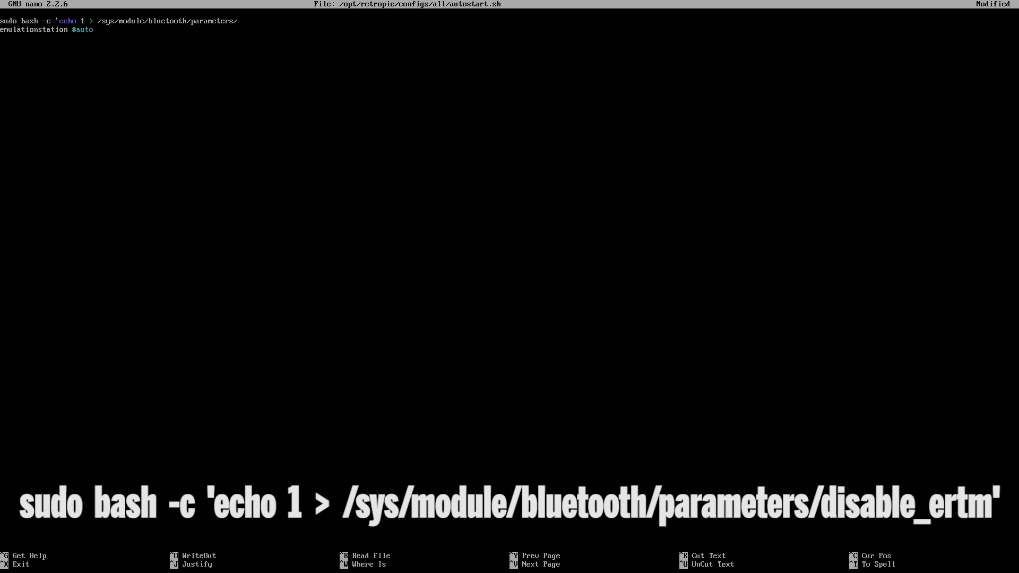
{"action": "type", "text": "disable_ertm"}
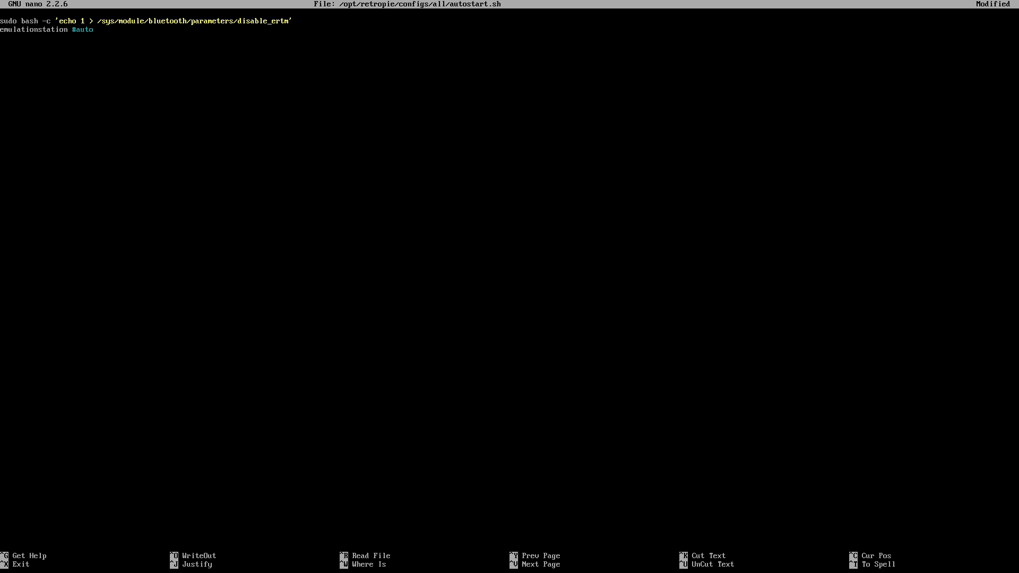
Save and close autostart.sh in nano, then exit the shell back to the RetroPie menu
{"action": "key", "text": "ctrl+x"}
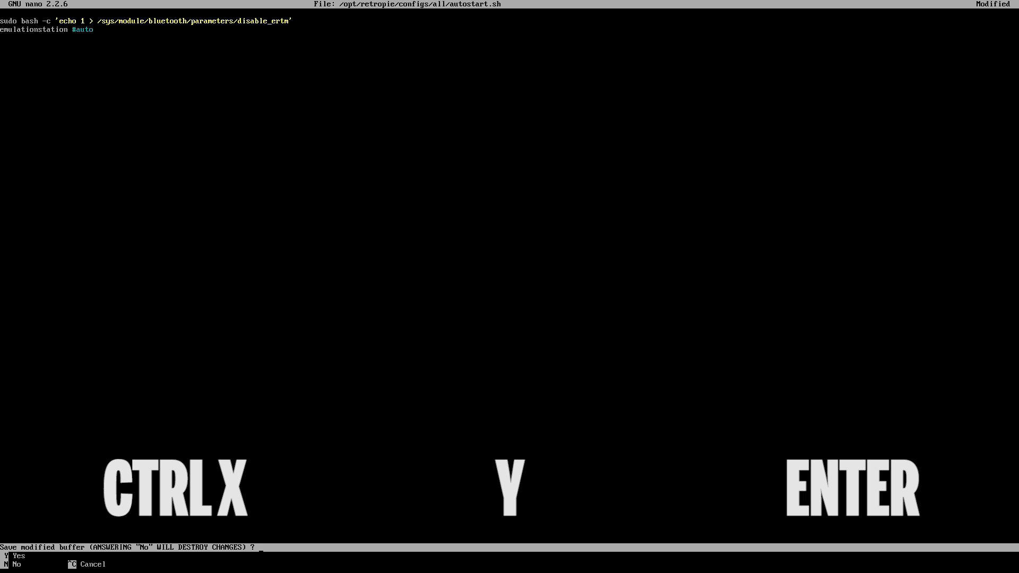
{"action": "key", "text": "y"}
{"action": "type", "text": "e"}
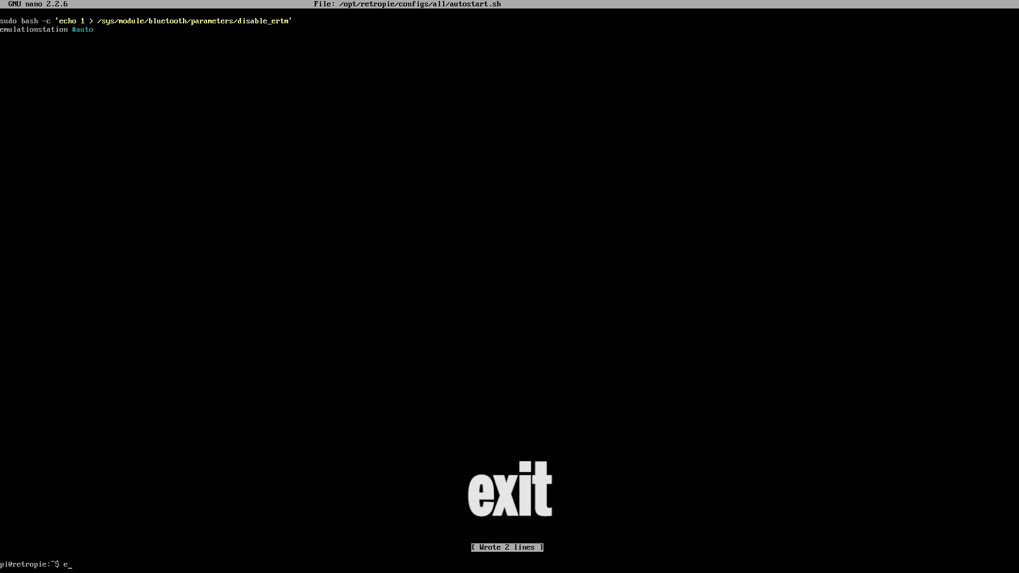
{"action": "type", "text": "xit"}
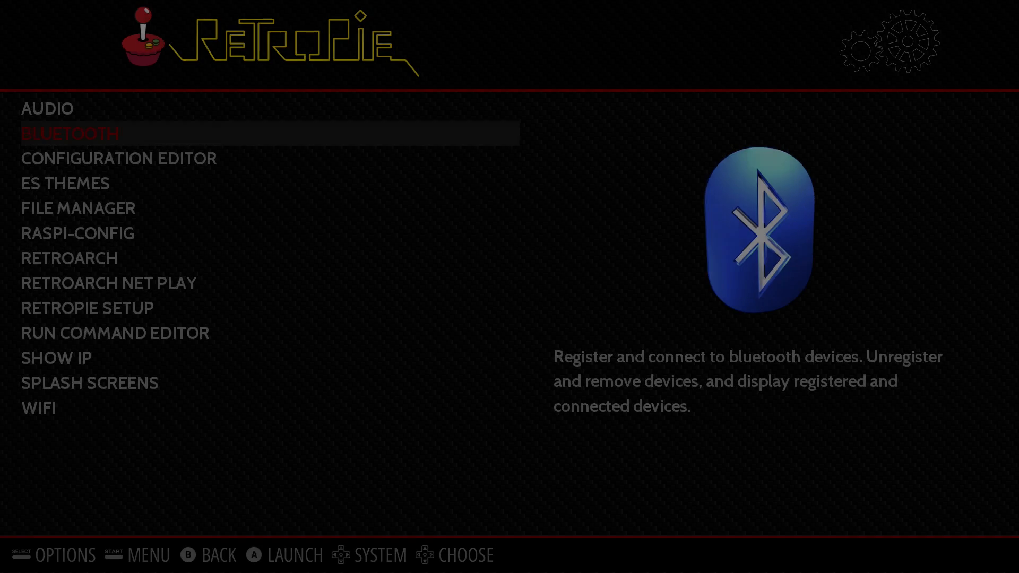
Register the Xbox Wireless Controller via Bluetooth with DisplayYesNo security mode and acknowledge success
{"action": "left_click", "coordinate": [71, 133]}
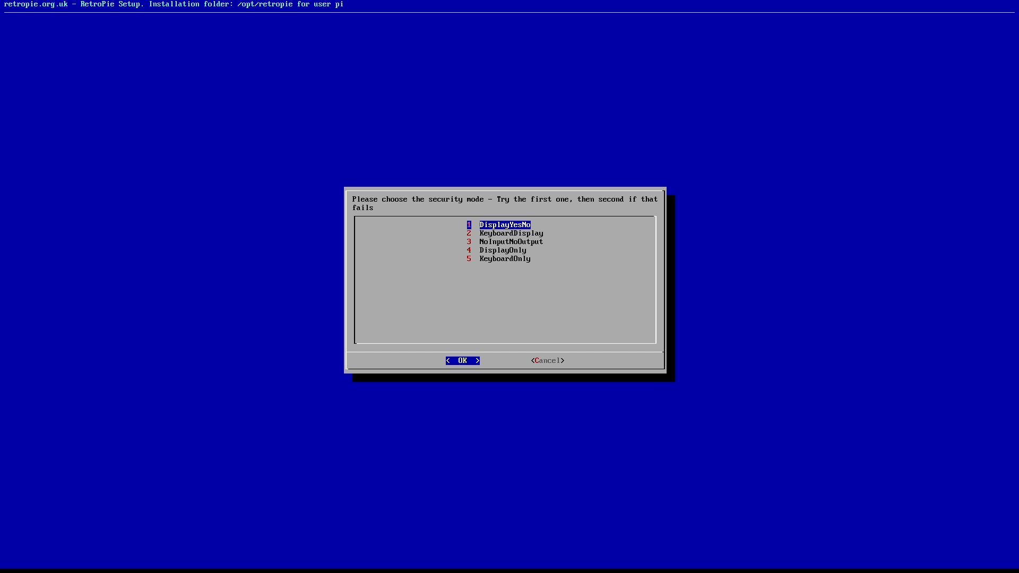
{"action": "left_click", "coordinate": [462, 359]}
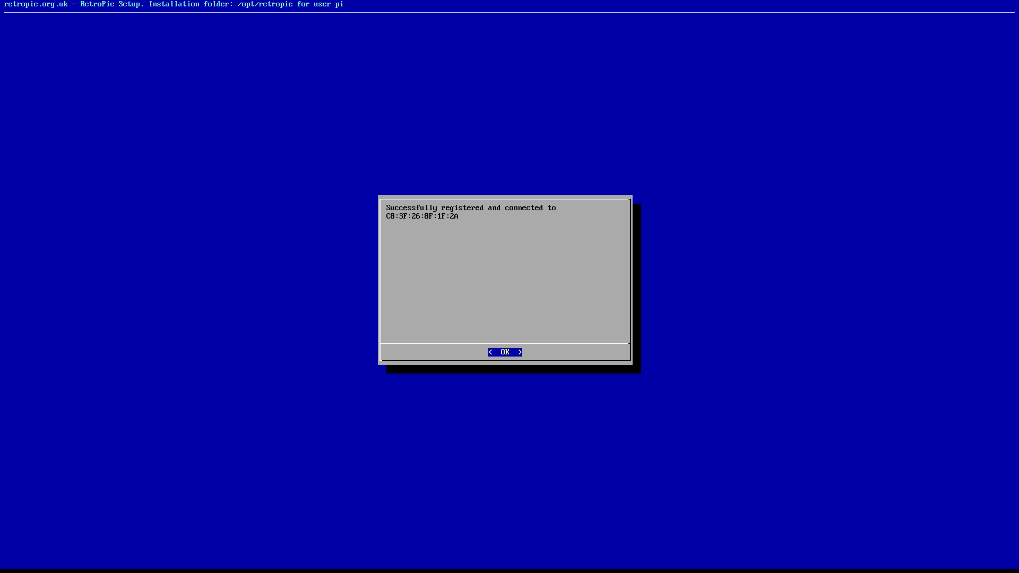
{"action": "left_click", "coordinate": [505, 351]}
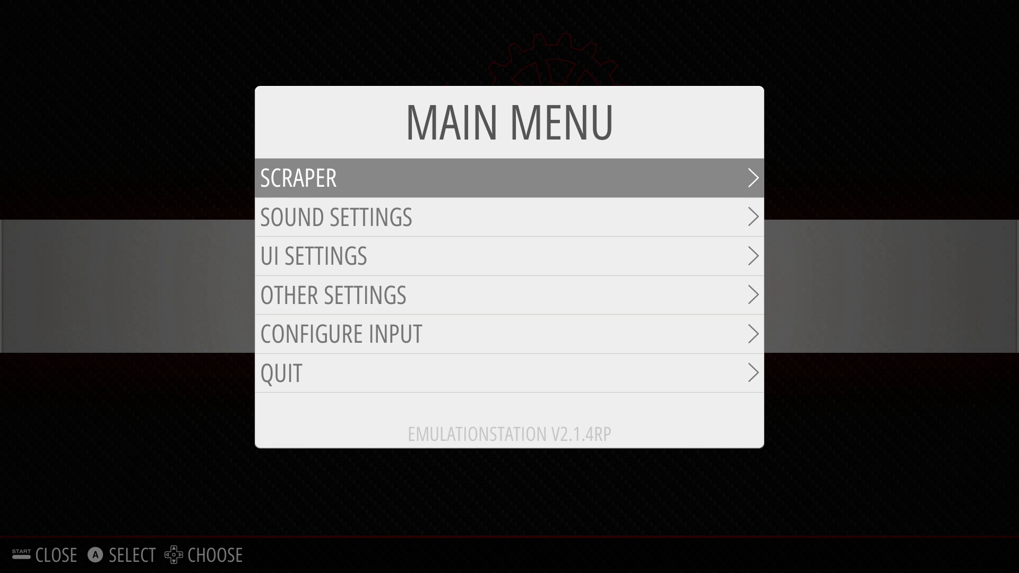
Start Gamepad 1 input configuration in EmulationStation and map D-PAD UP to HAT 0 UP
{"action": "left_click", "coordinate": [340, 334]}
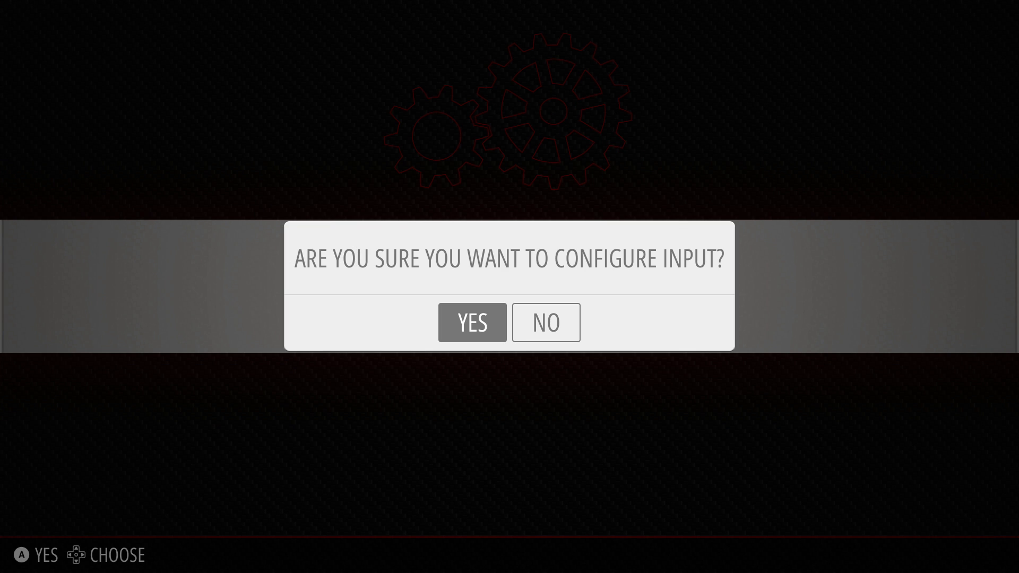
{"action": "left_click", "coordinate": [471, 323]}
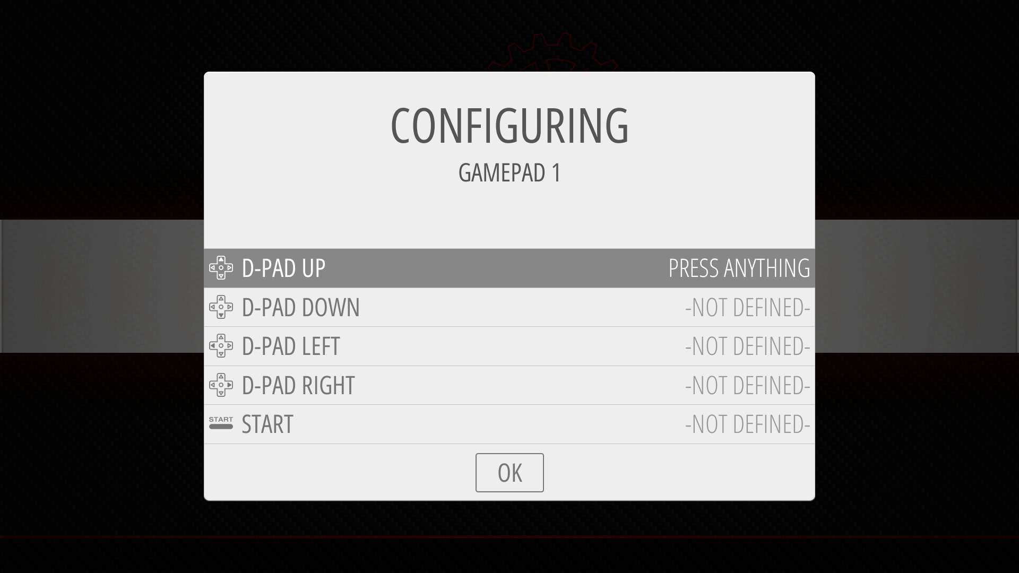
{"action": "key", "text": "up"}
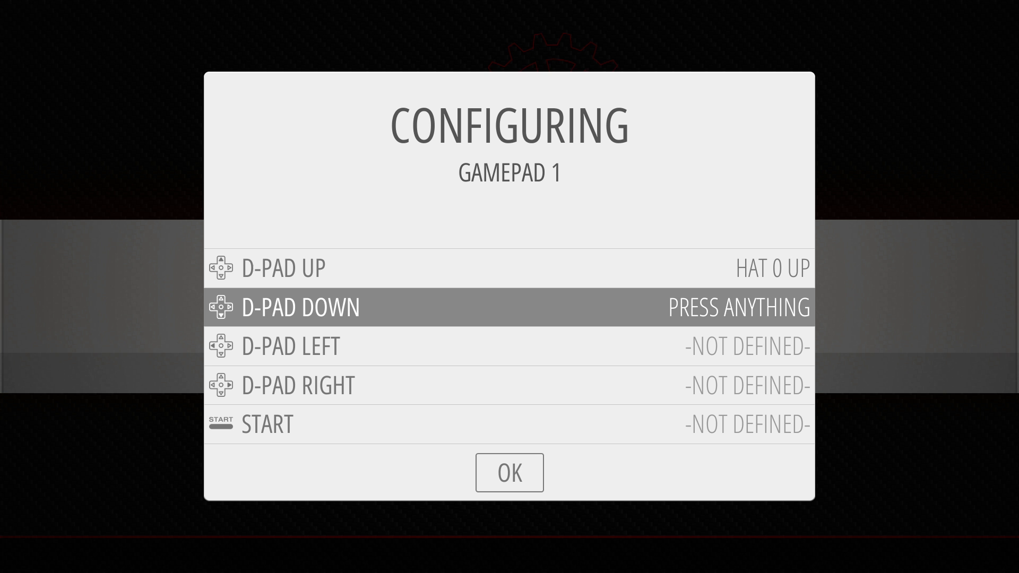